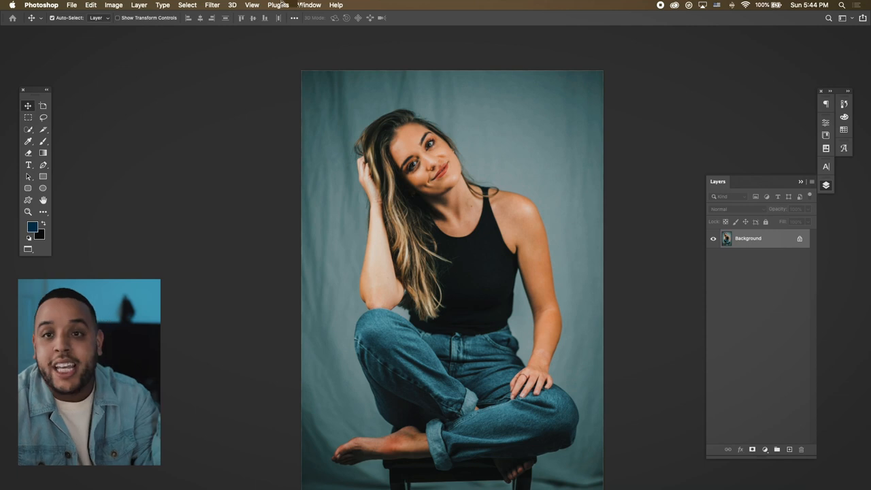
Browse the Select menu, then show the Filter menu listing Neural Filters.
click(188, 5)
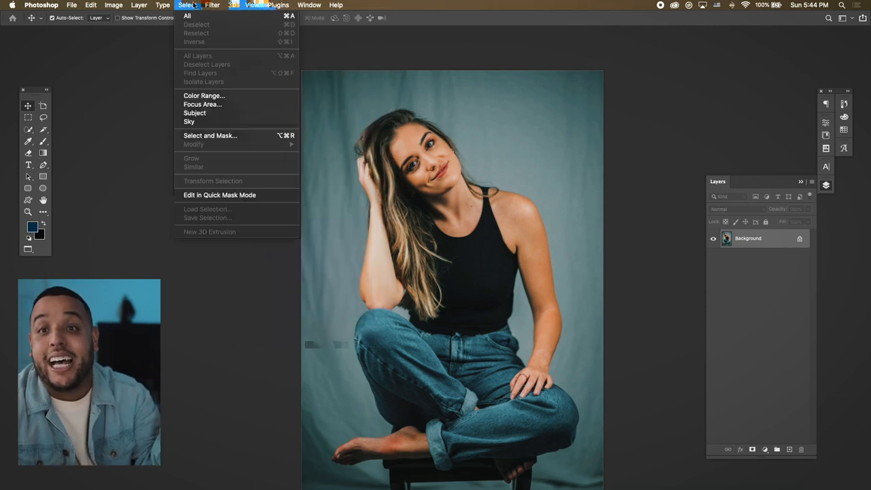
click(212, 6)
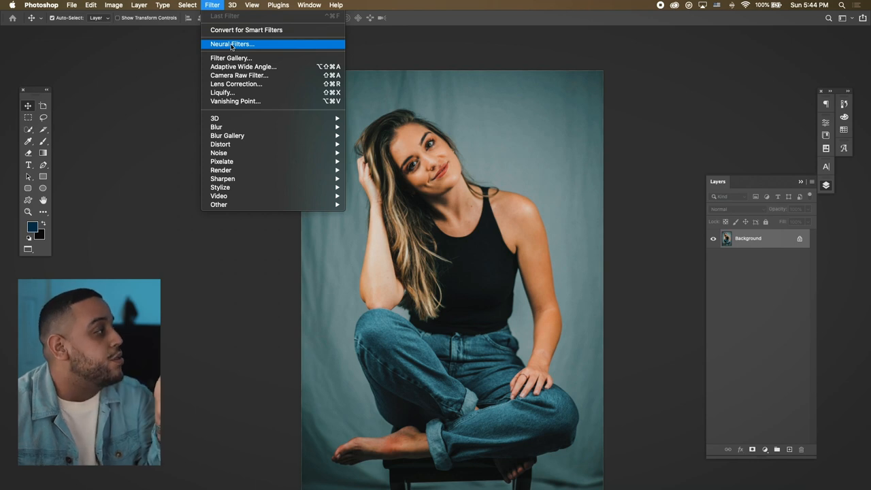
Launch the Neural Filters workspace for the portrait background layer.
click(231, 44)
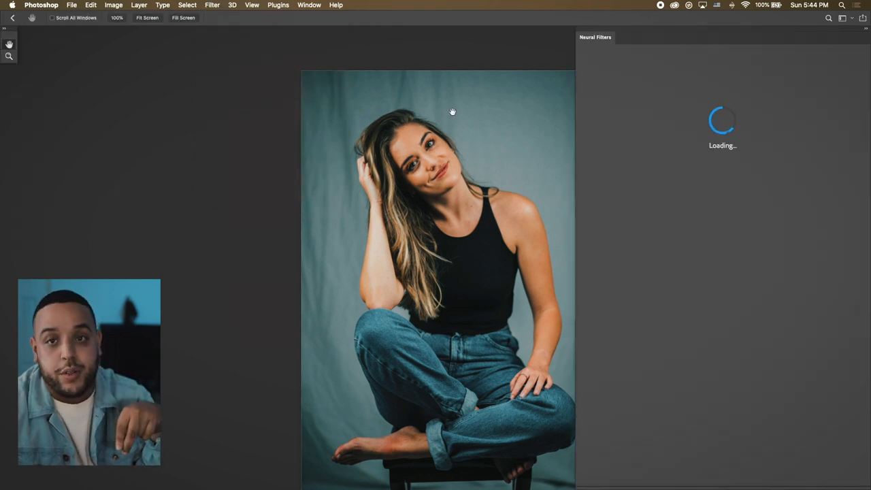
mouse_move(581, 217)
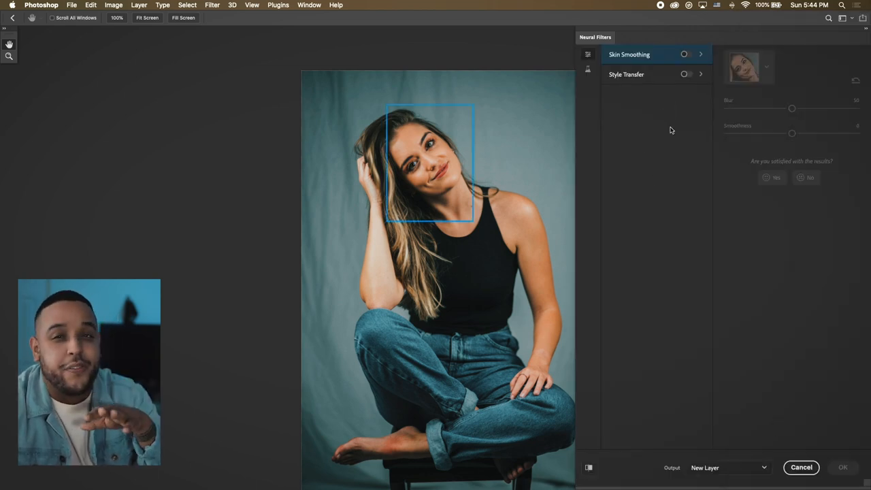
mouse_move(321, 334)
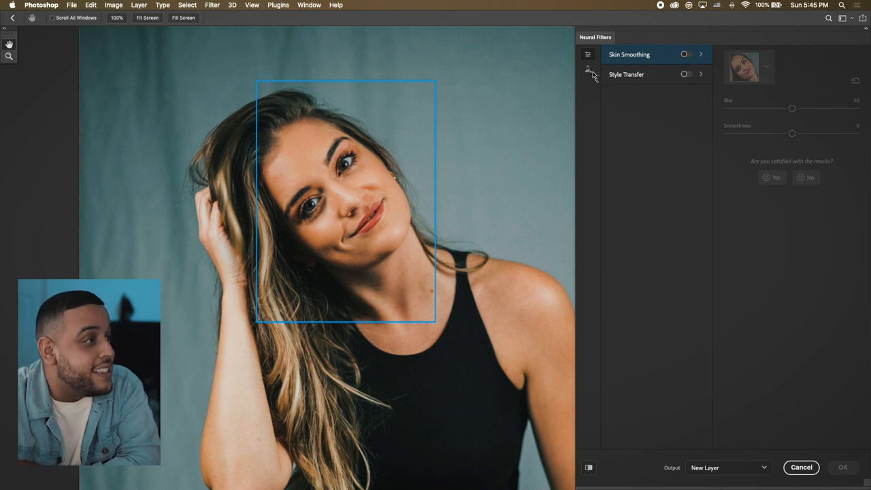
Enable Smart Portrait from the full filter list and raise Happiness to a broad toothy grin.
click(588, 70)
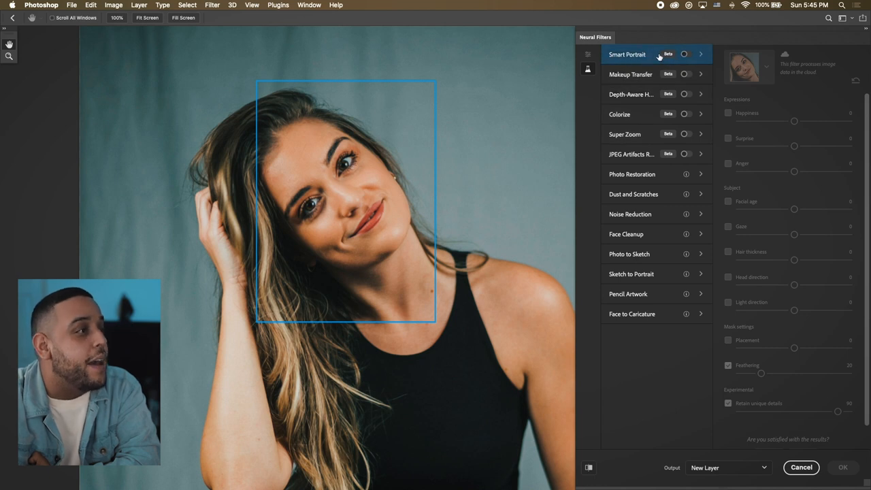
mouse_move(626, 54)
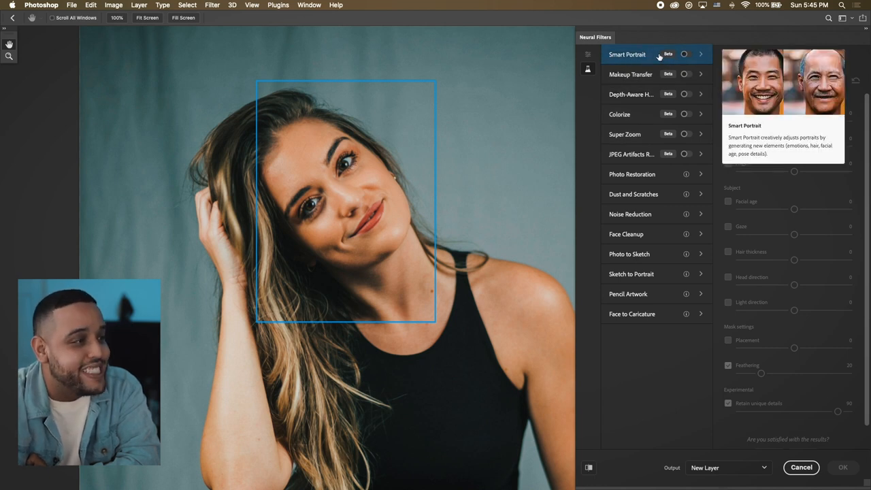
click(685, 54)
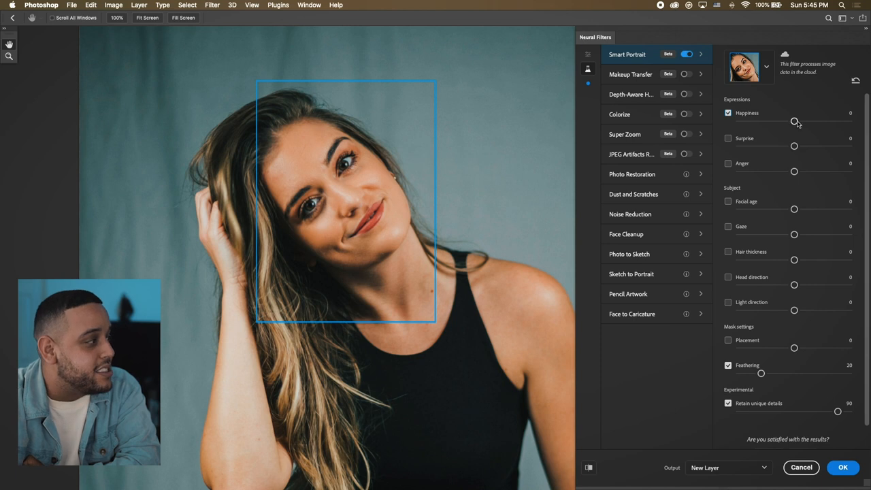
drag(795, 121, 849, 121)
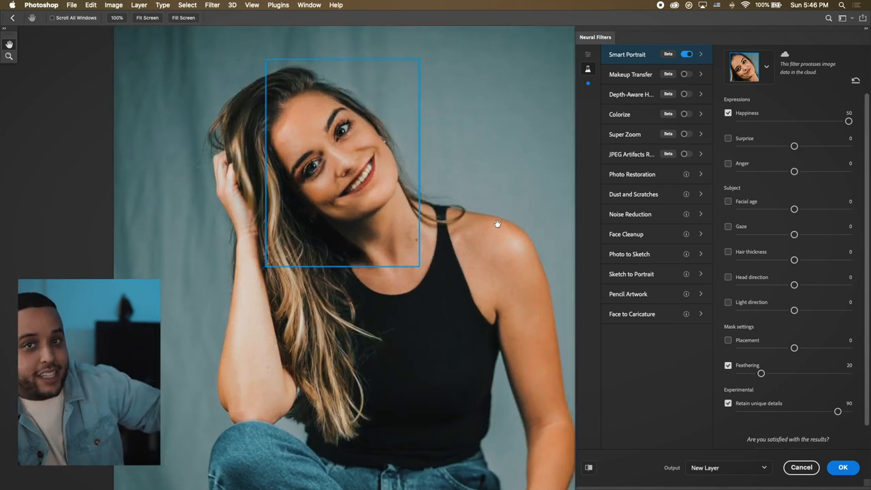
Pull Happiness back down, enable Surprise, try it high, then set it to its lowest.
drag(849, 120, 740, 119)
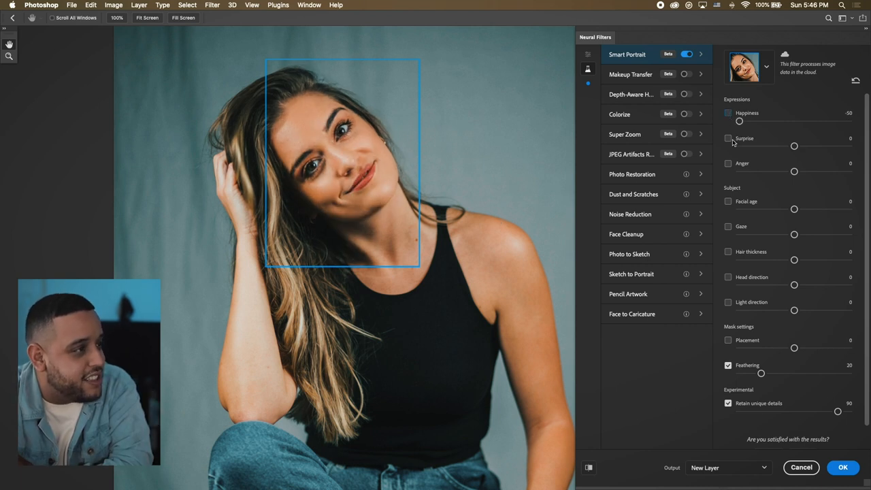
click(728, 139)
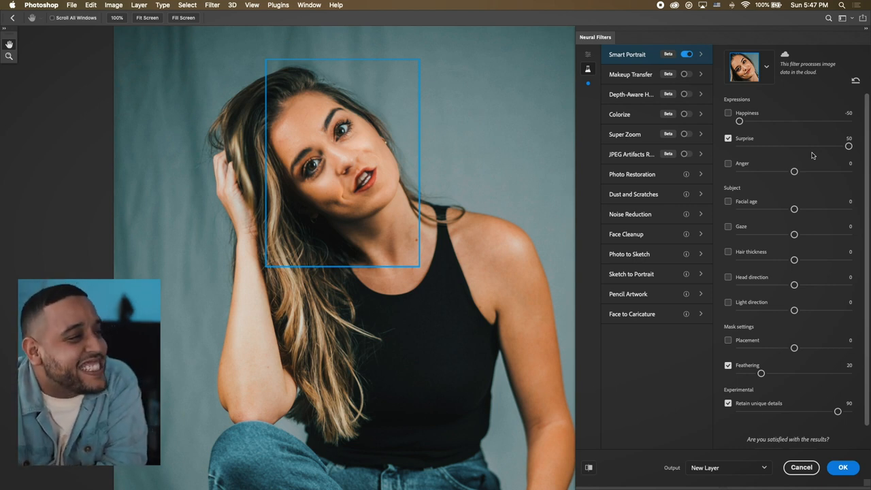
drag(849, 146, 805, 146)
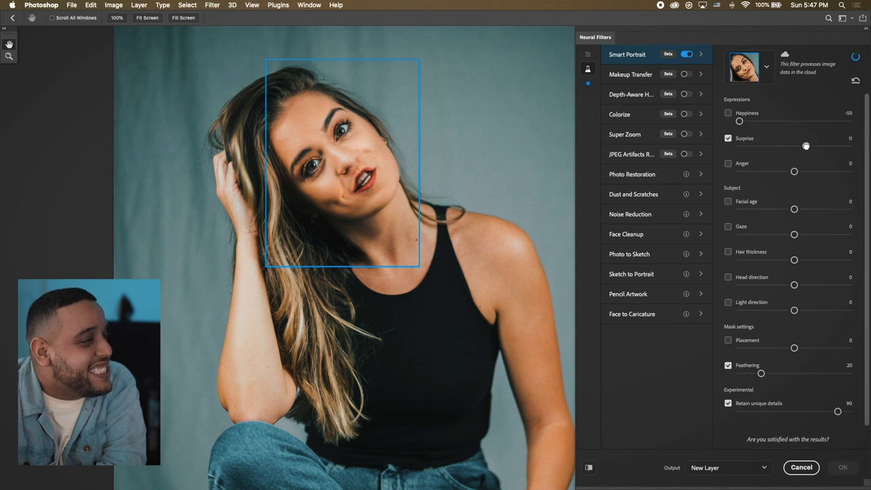
drag(805, 146, 740, 146)
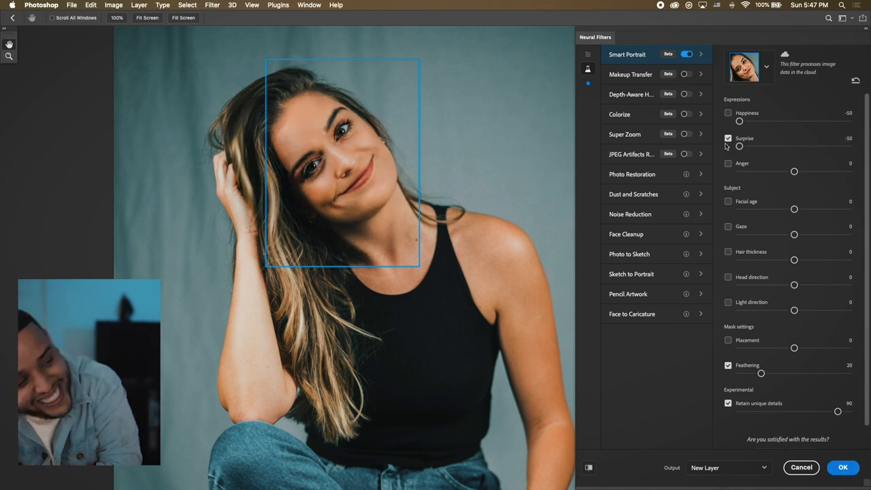
Enable Anger and raise it, then enable Facial age and push it higher to age her face.
click(728, 164)
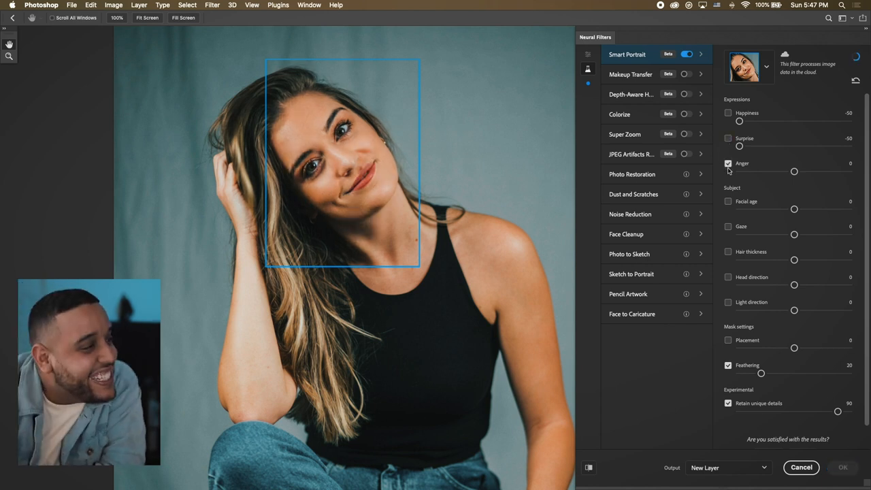
drag(795, 172, 850, 172)
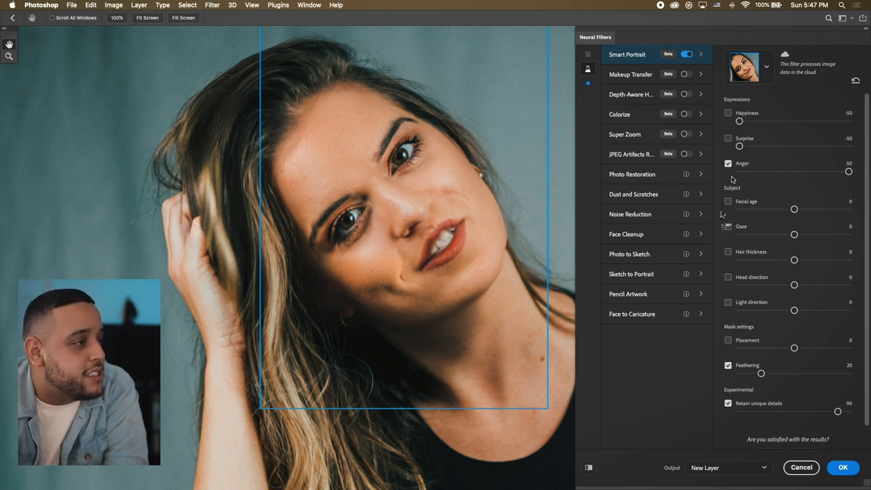
click(728, 201)
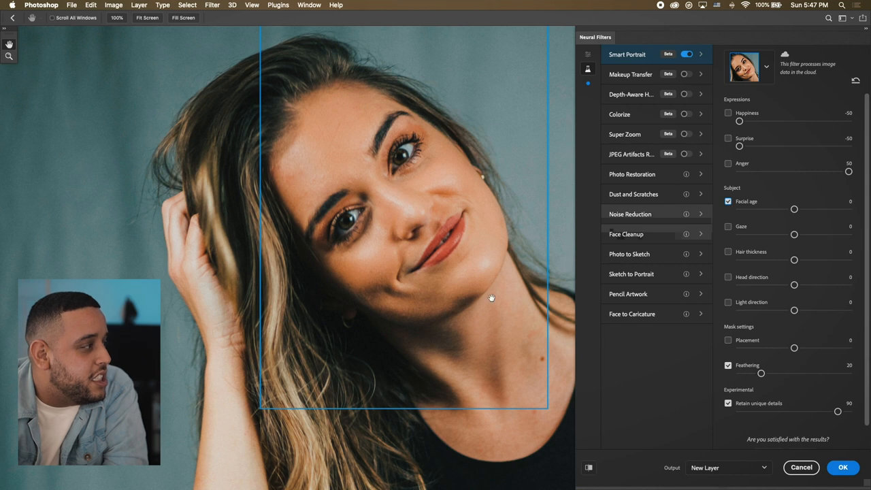
drag(794, 209, 841, 210)
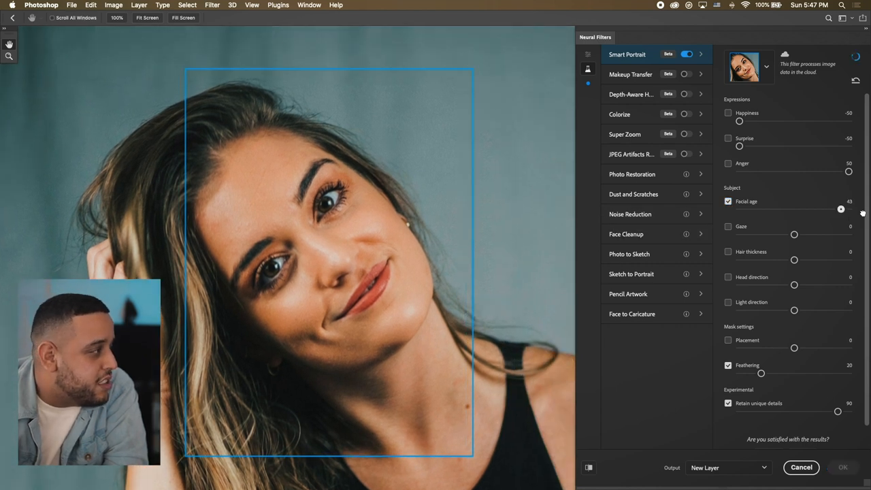